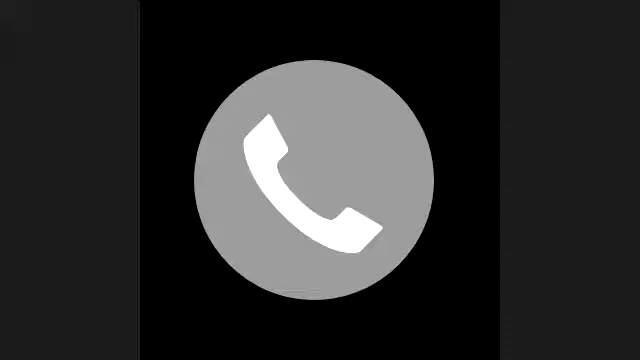
pyautogui.click(320, 180)
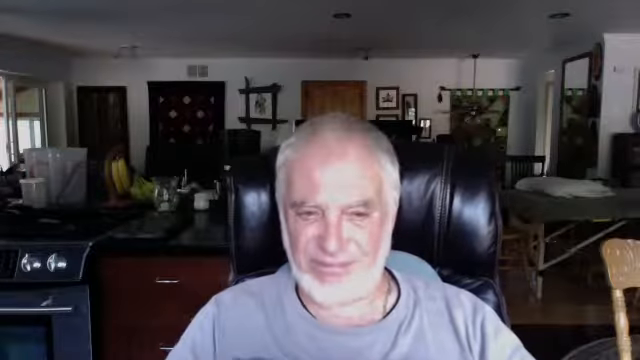